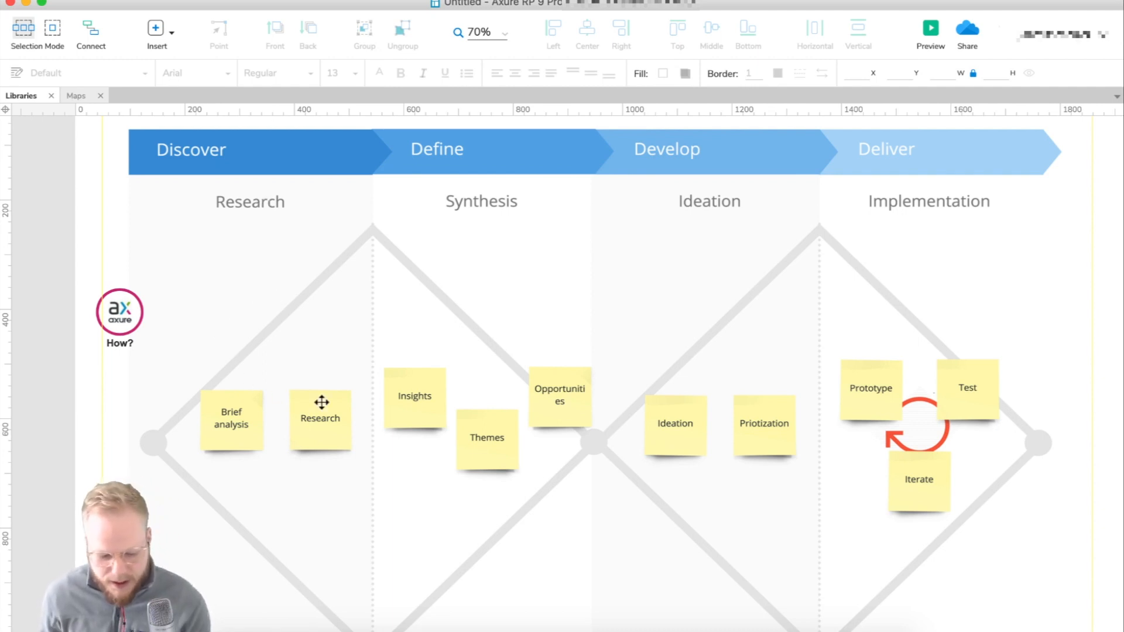
pyautogui.moveTo(499, 472)
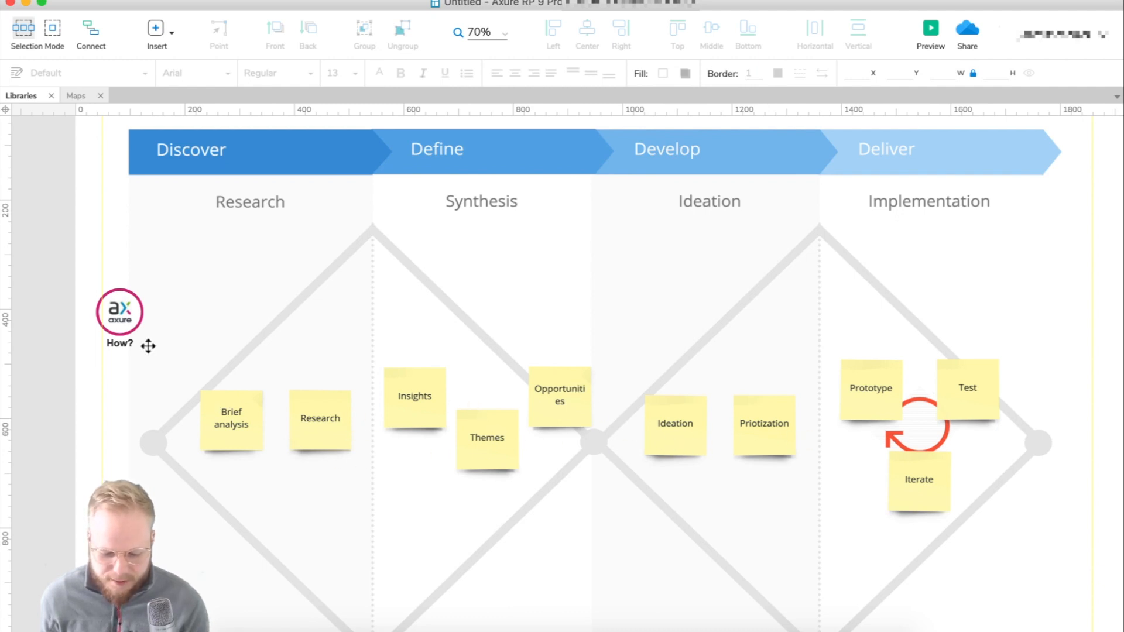
# Place the How? marker and label just below the Brief analysis and Research sticky notes
pyautogui.click(119, 323)
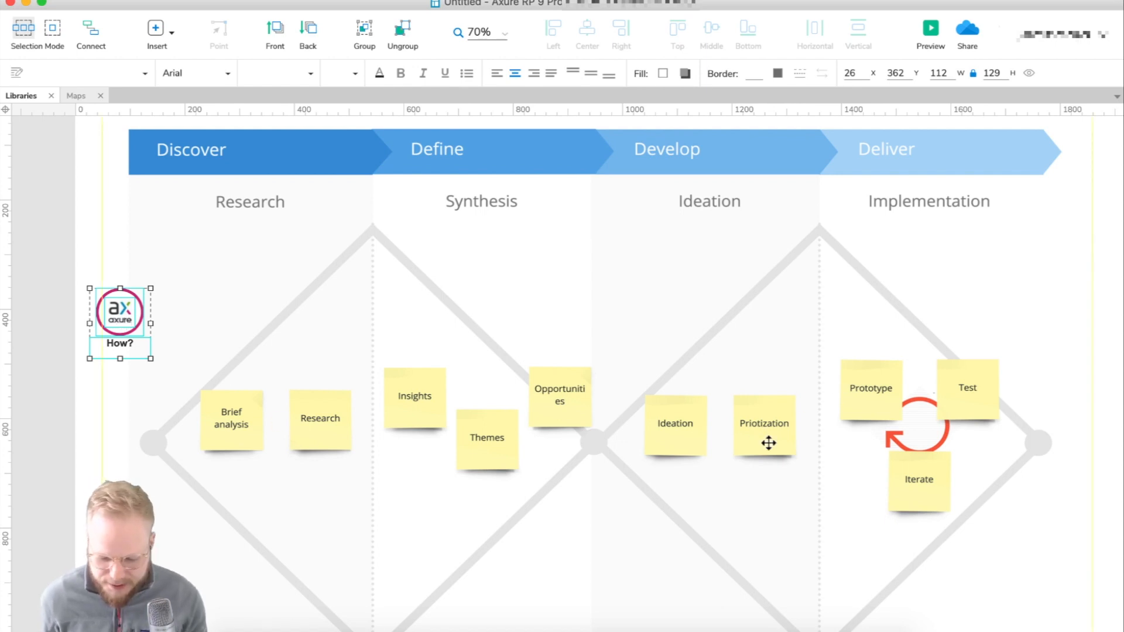
pyautogui.moveTo(309, 369)
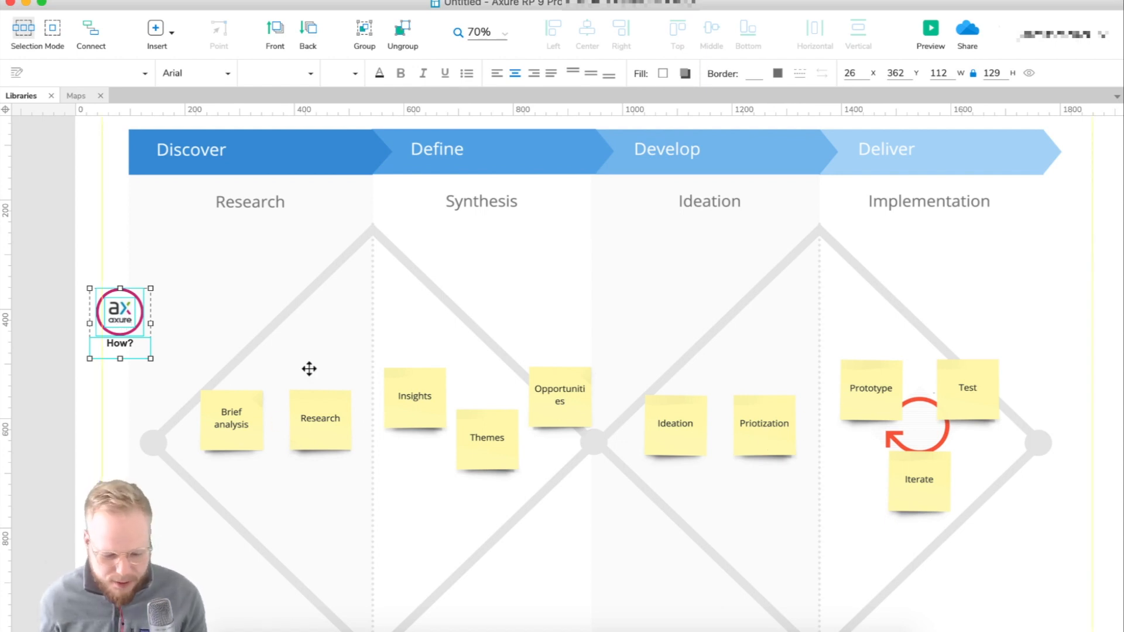
pyautogui.moveTo(119, 321); pyautogui.dragTo(165, 402)
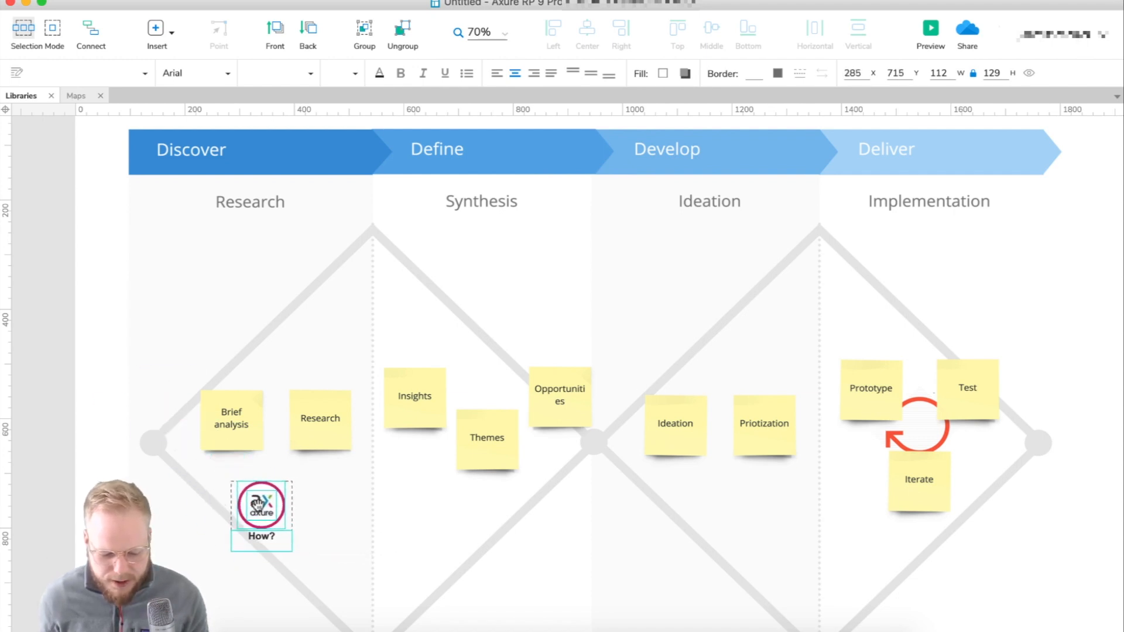
pyautogui.moveTo(261, 502); pyautogui.dragTo(274, 494)
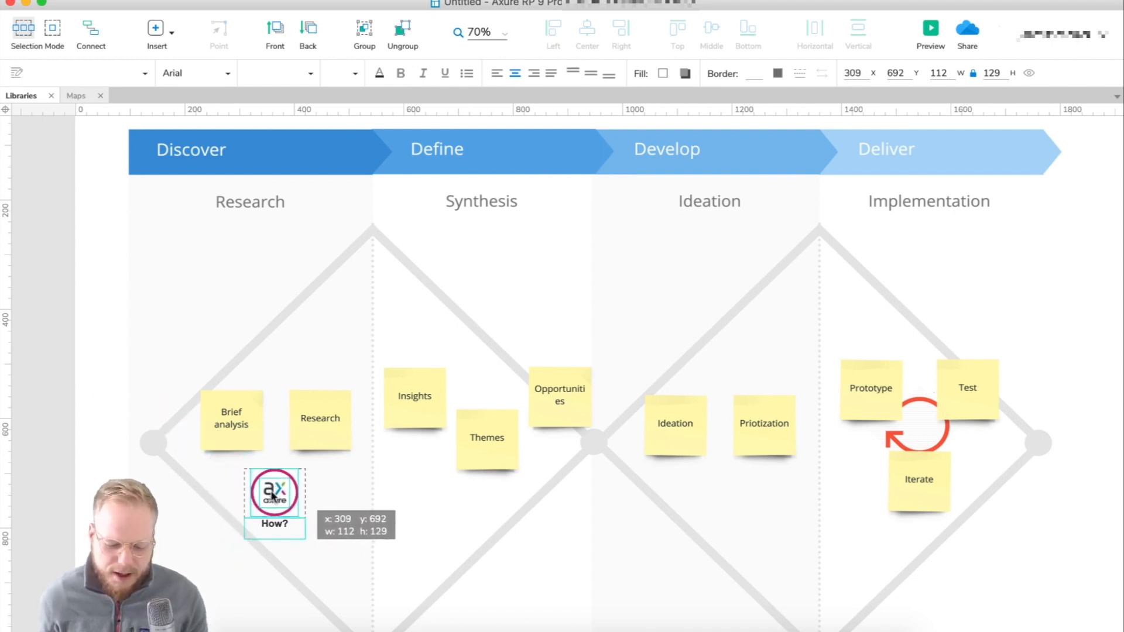
# Rename the Research marker Capture findings and copy a Prioritise features marker under Synthesis
pyautogui.click(274, 493)
pyautogui.write('Capture findings')
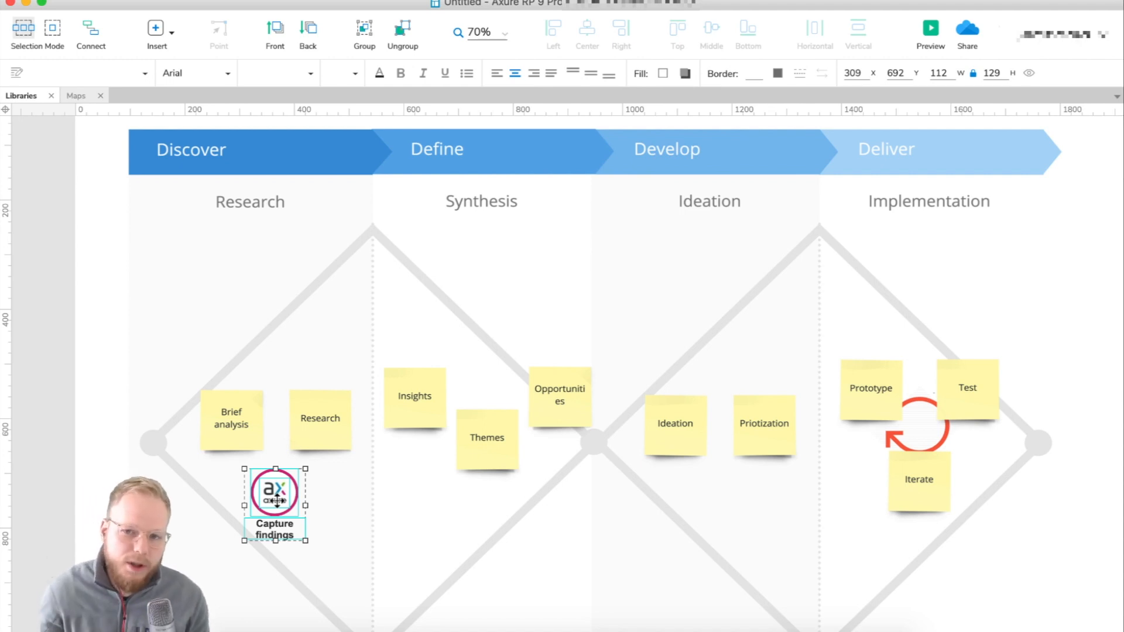
pyautogui.scroll(-3)
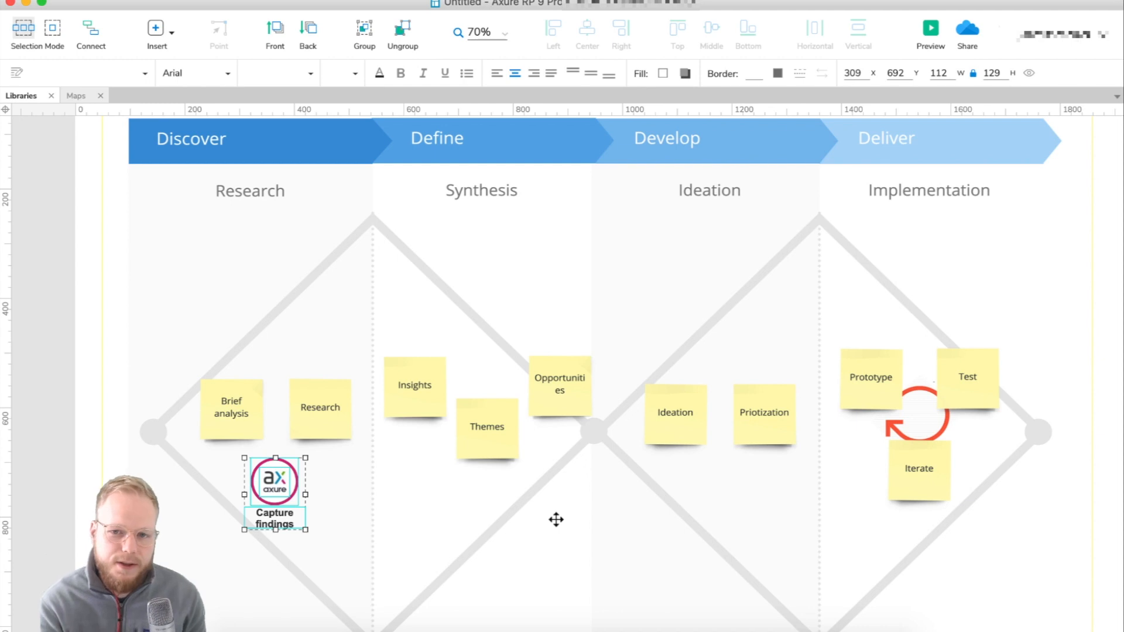
pyautogui.moveTo(274, 480); pyautogui.dragTo(283, 494)
pyautogui.write('Prioritise features')
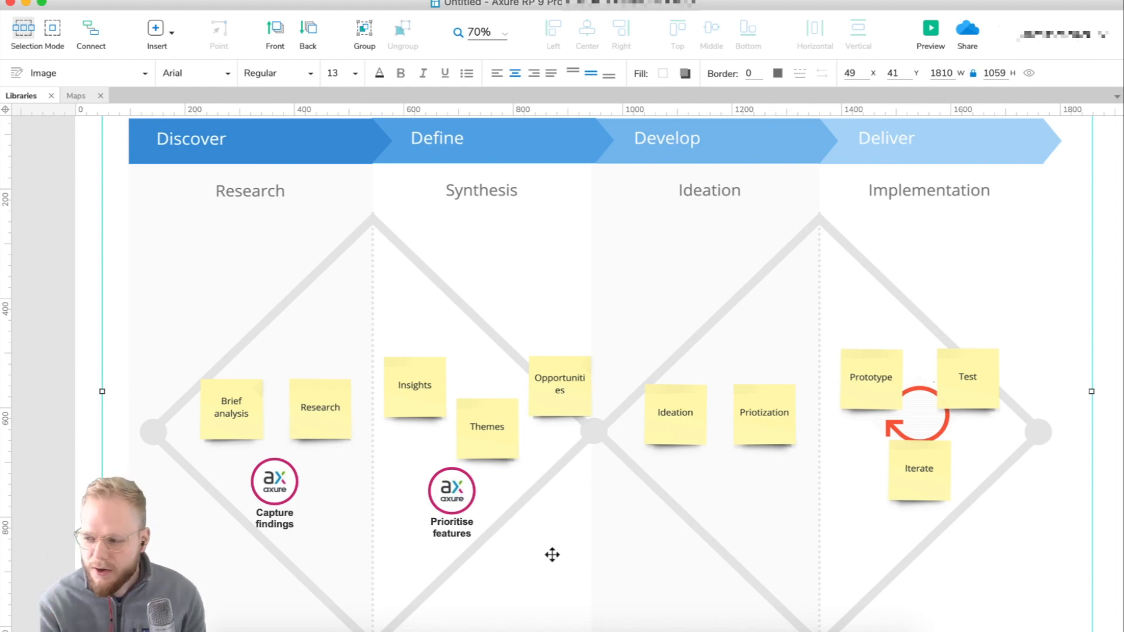
# Copy the Prioritise features marker into Research and label it Competition snapshots
pyautogui.click(452, 490)
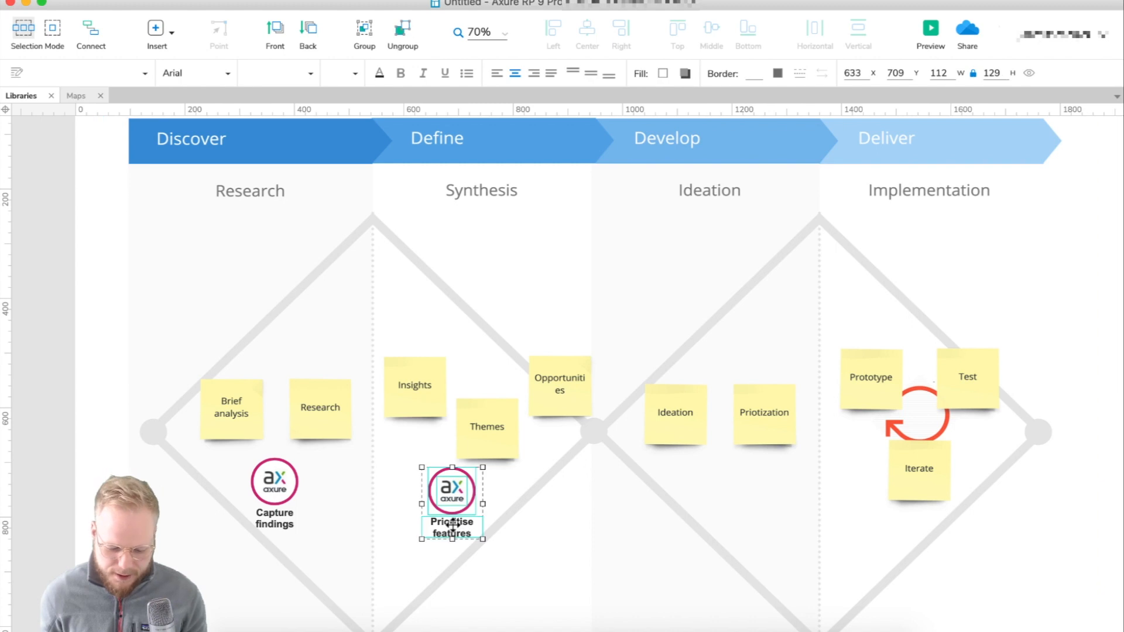
pyautogui.moveTo(452, 502); pyautogui.dragTo(337, 509)
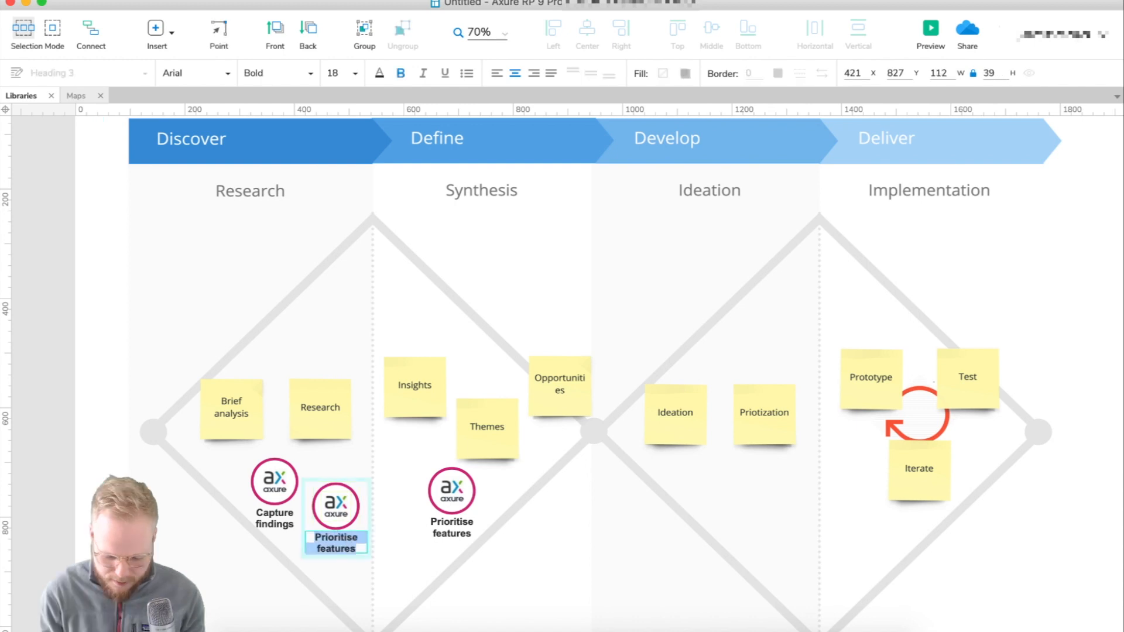
pyautogui.write('Competition snapshots')
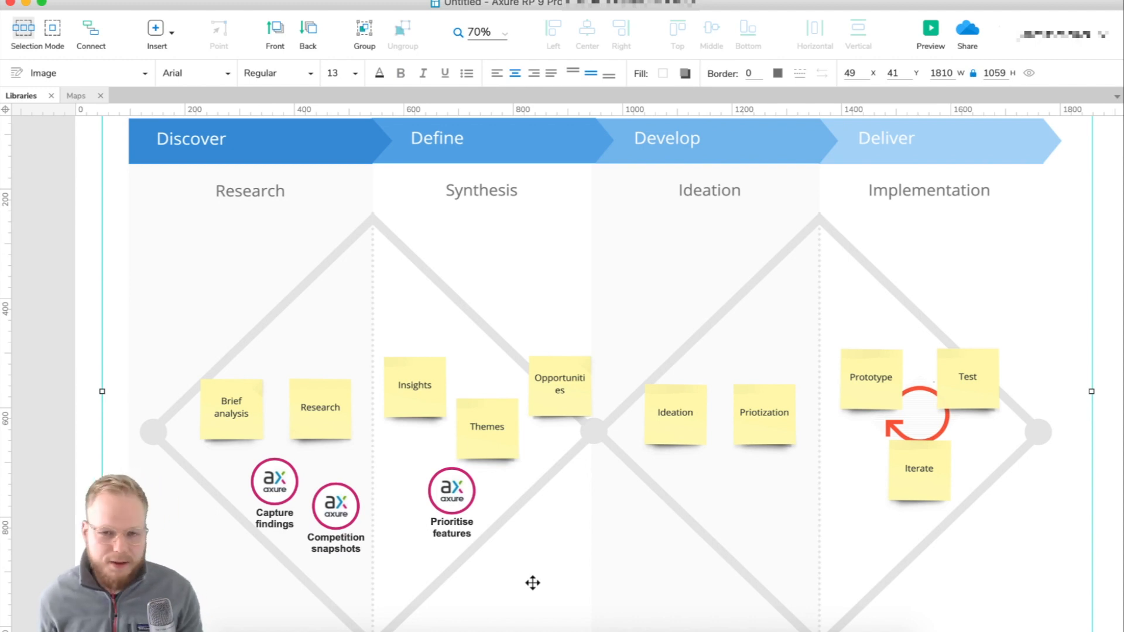
# Copy another marker below the Ideation notes and label it Low fidelity prototyping
pyautogui.click(452, 491)
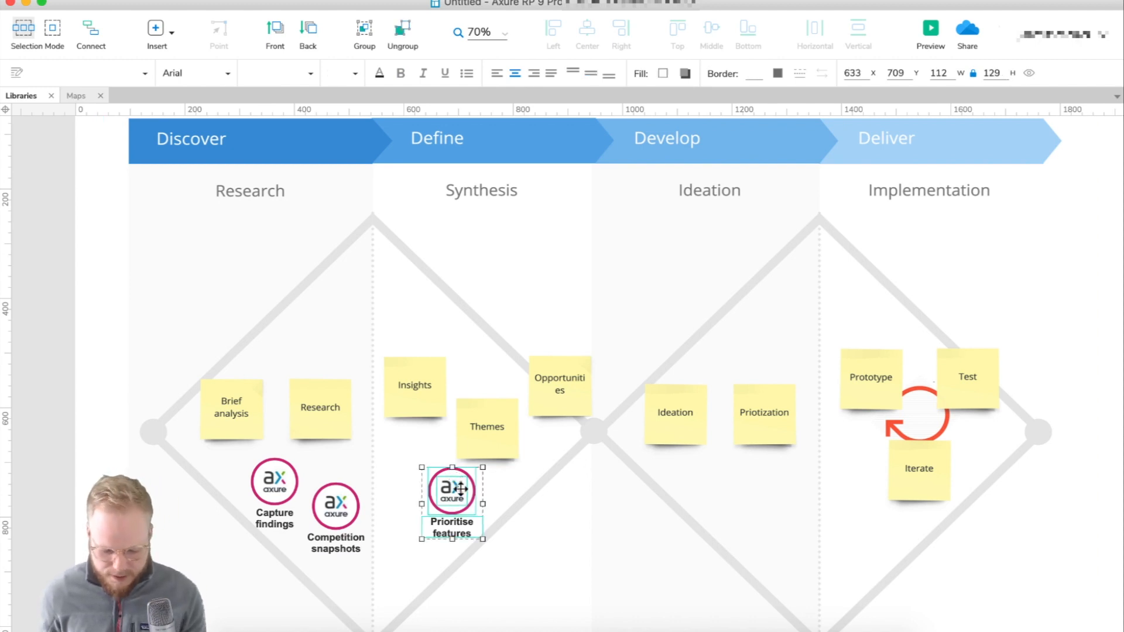
pyautogui.moveTo(452, 491); pyautogui.dragTo(538, 491)
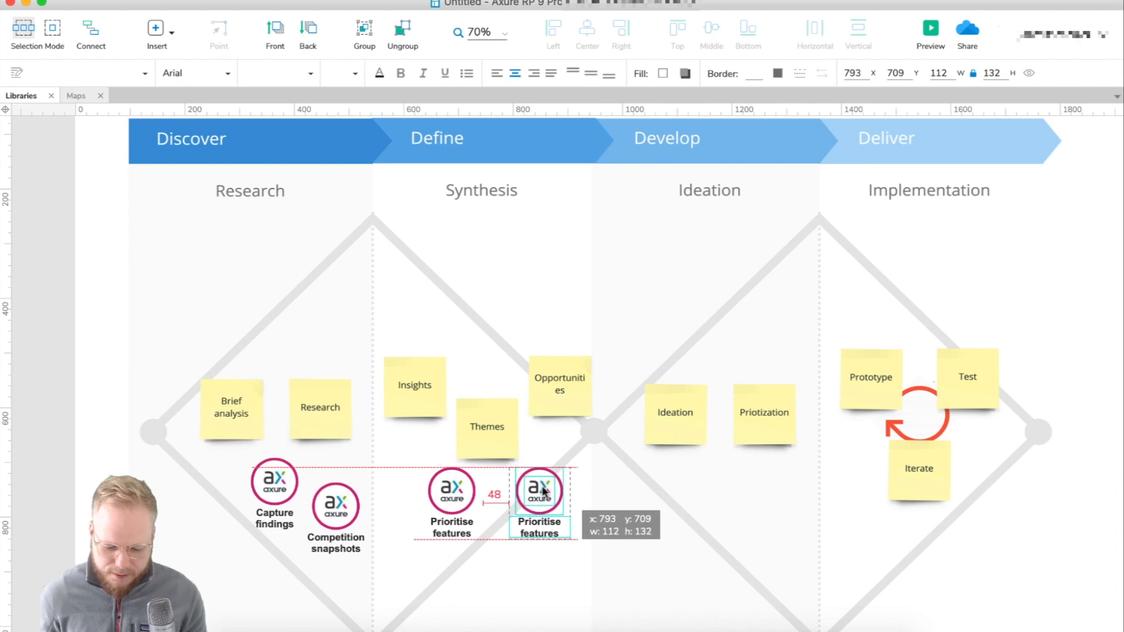
pyautogui.moveTo(539, 491); pyautogui.dragTo(604, 491)
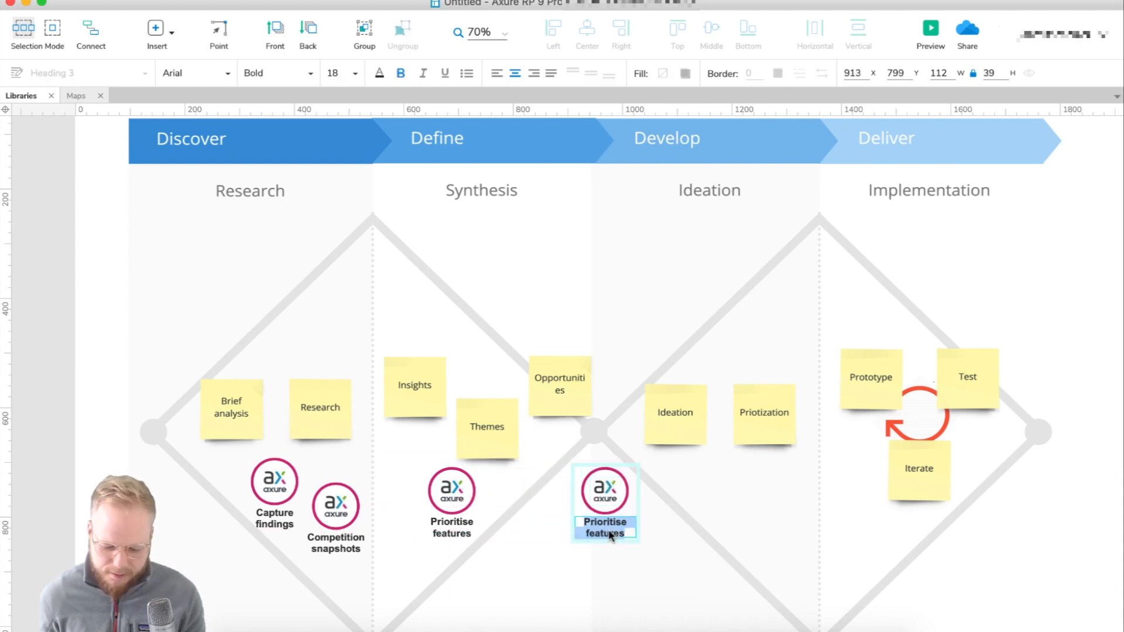
pyautogui.write('Low fidelity prototyping')
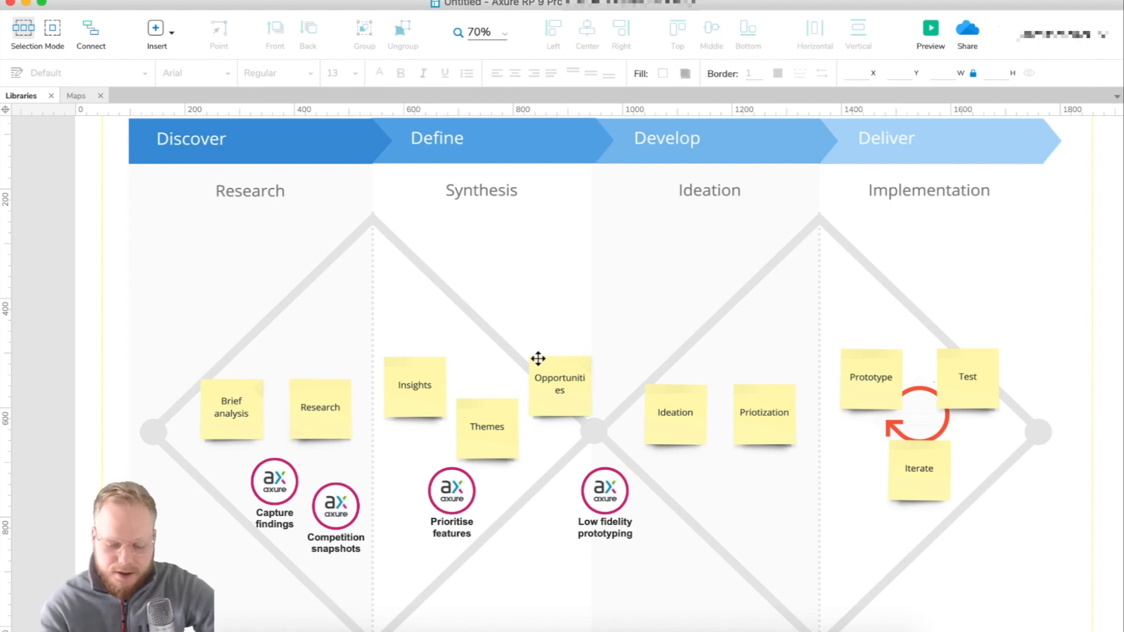
# Reposition the Develop marker and label its copy High fidelity prototyping
pyautogui.click(603, 490)
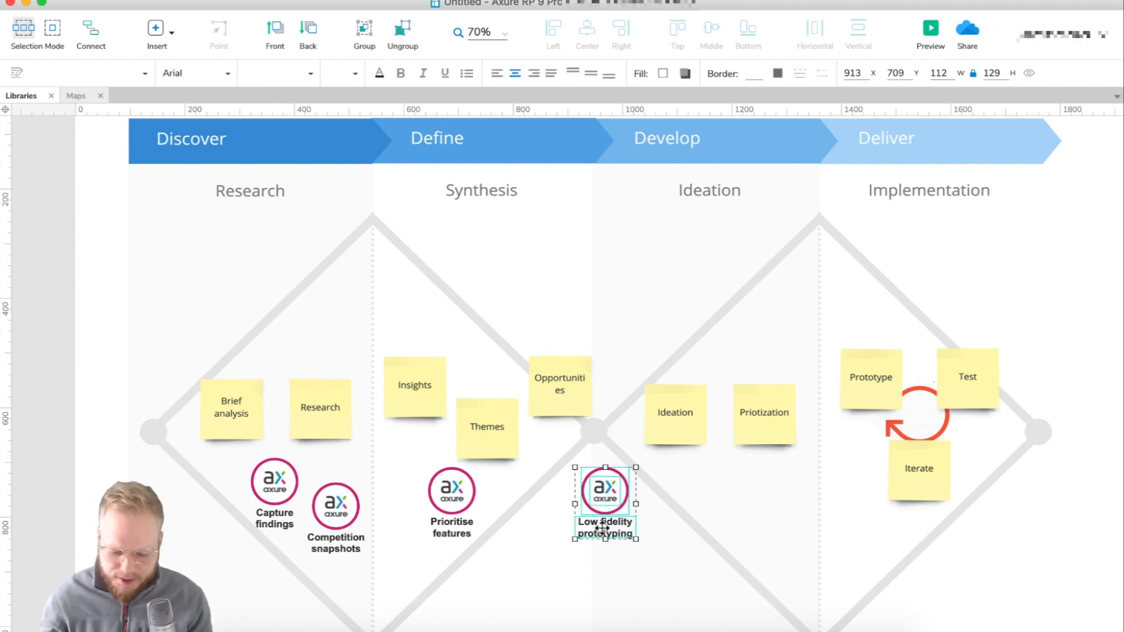
pyautogui.moveTo(604, 490); pyautogui.dragTo(687, 494)
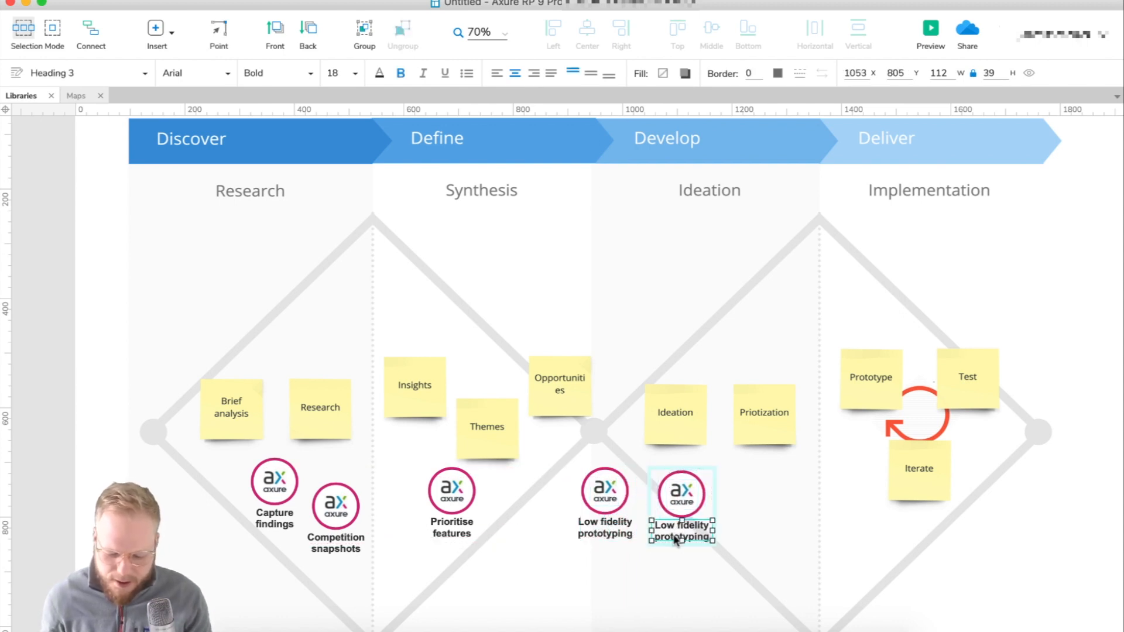
pyautogui.doubleClick(680, 530)
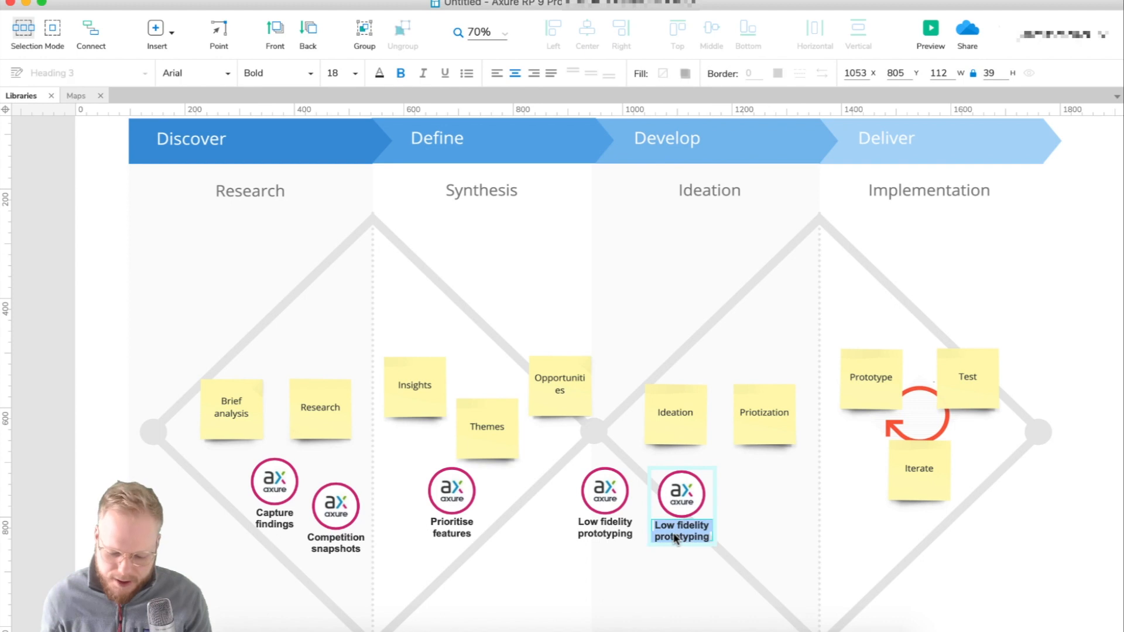
pyautogui.write('High fidelity prototyping')
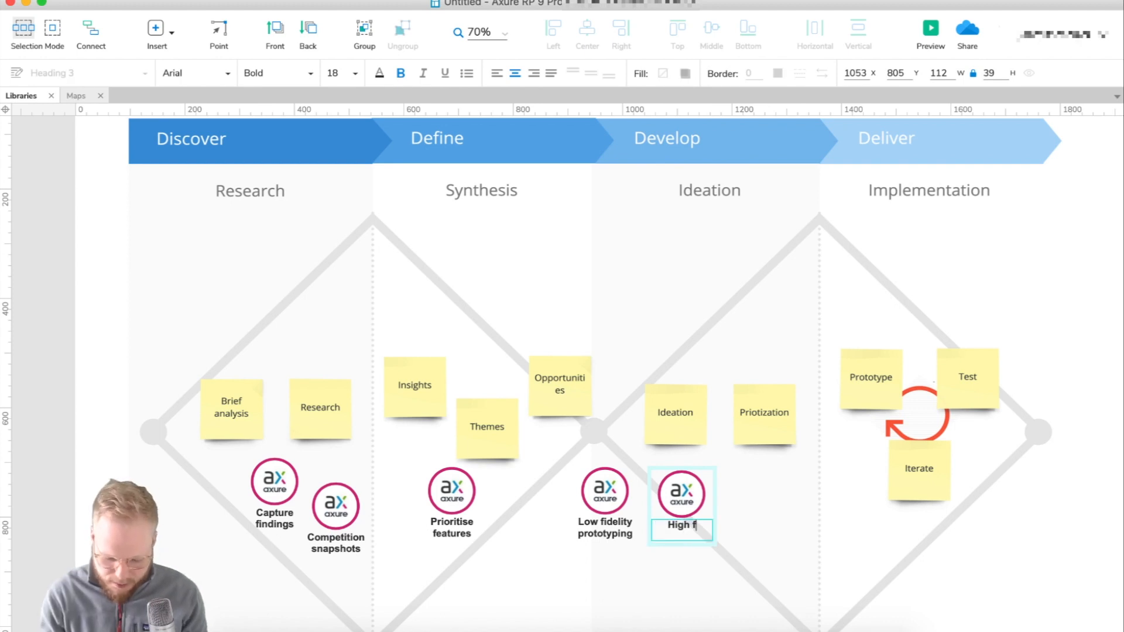
pyautogui.write('idelity prototyping')
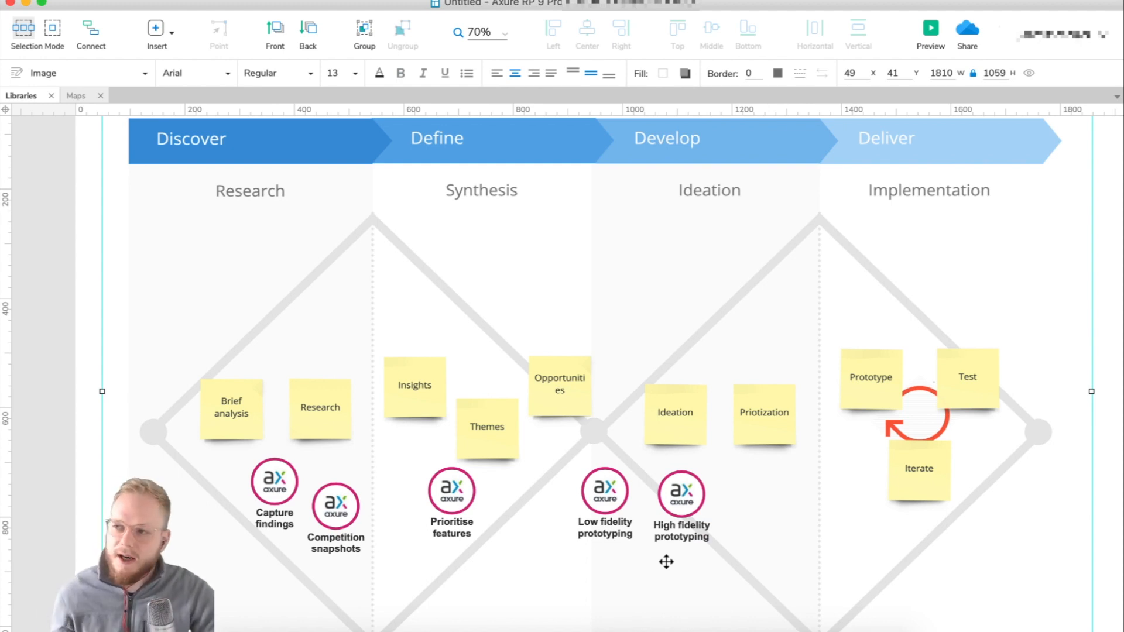
# Copy a marker into the Synthesis phase beside Prioritise features and label it Sitemaping
pyautogui.click(604, 494)
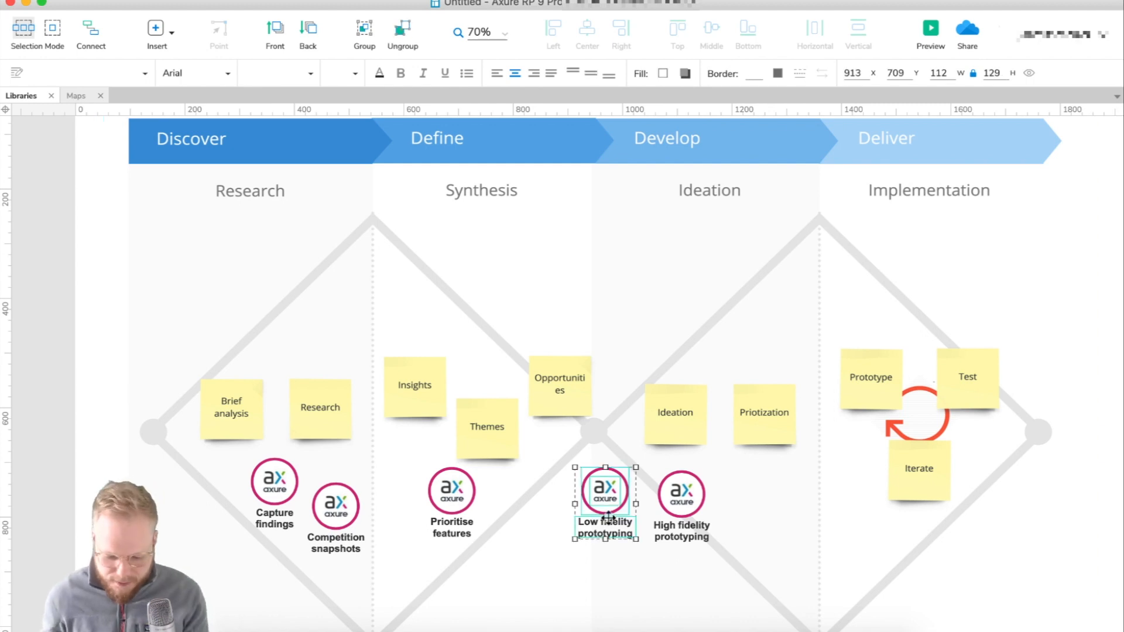
pyautogui.moveTo(605, 494); pyautogui.dragTo(535, 494)
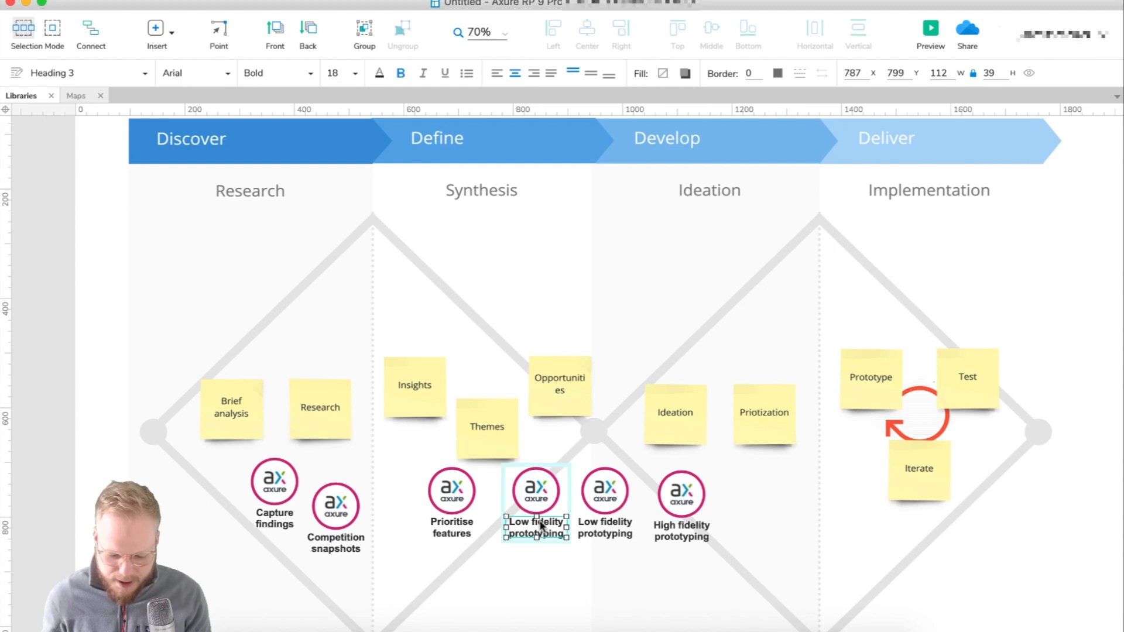
pyautogui.write('Sitemaping')
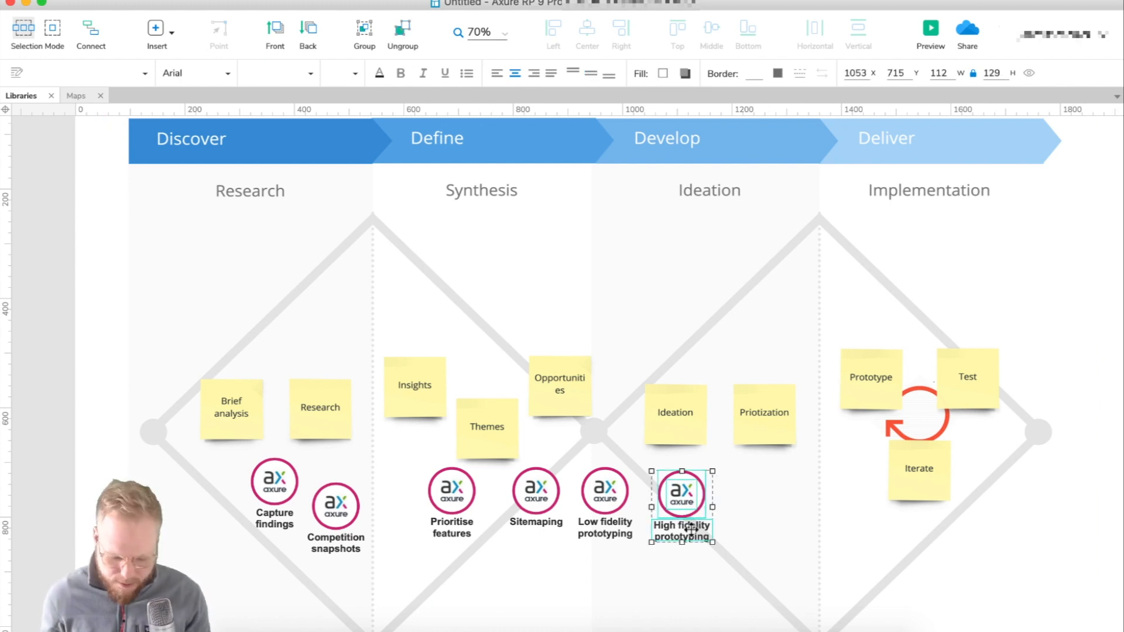
# Copy the High fidelity prototyping marker beneath Priotization and relabel it High fidelity prototyping 2
pyautogui.moveTo(681, 494); pyautogui.dragTo(754, 494)
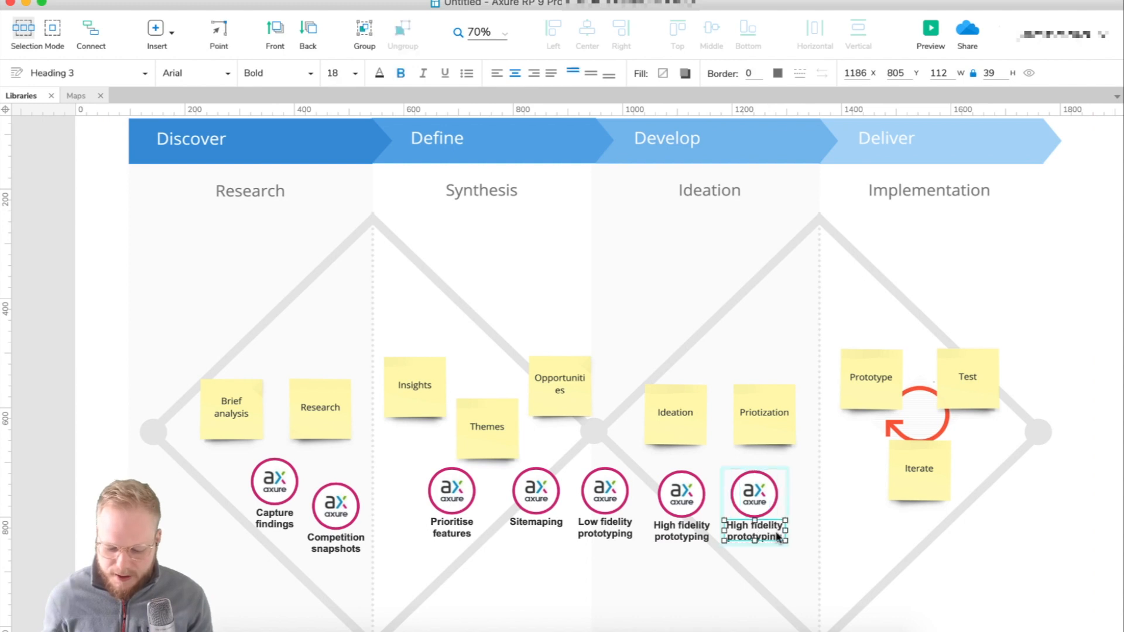
pyautogui.doubleClick(753, 530)
pyautogui.write(' 2')
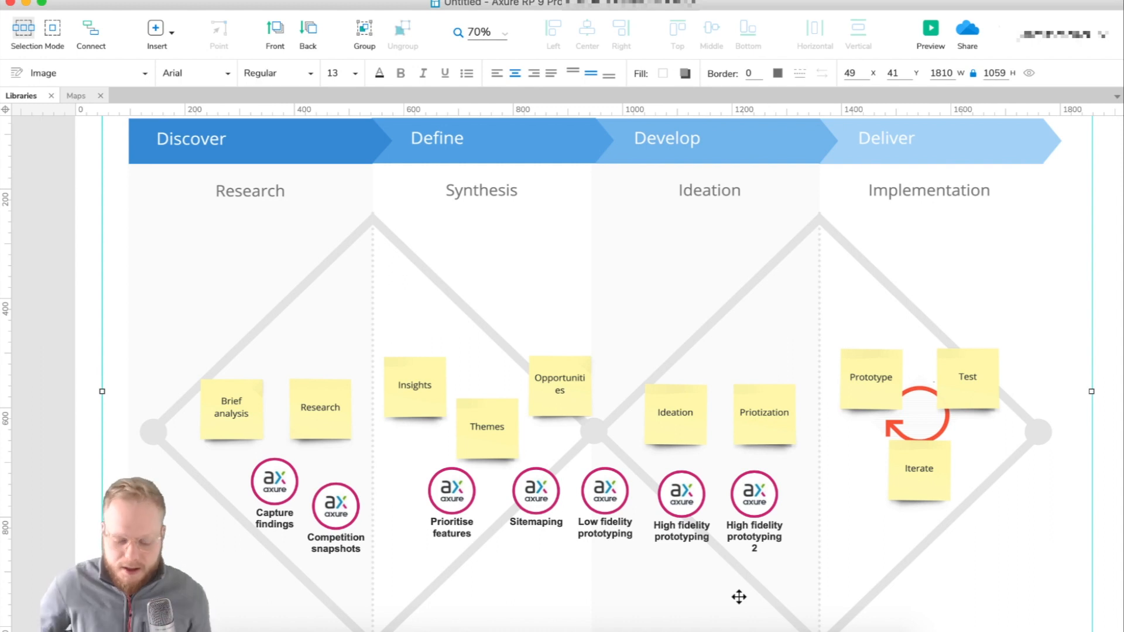
# Drag the Capture findings and Competition snapshots markers into an even row under Research
pyautogui.scroll(-3)
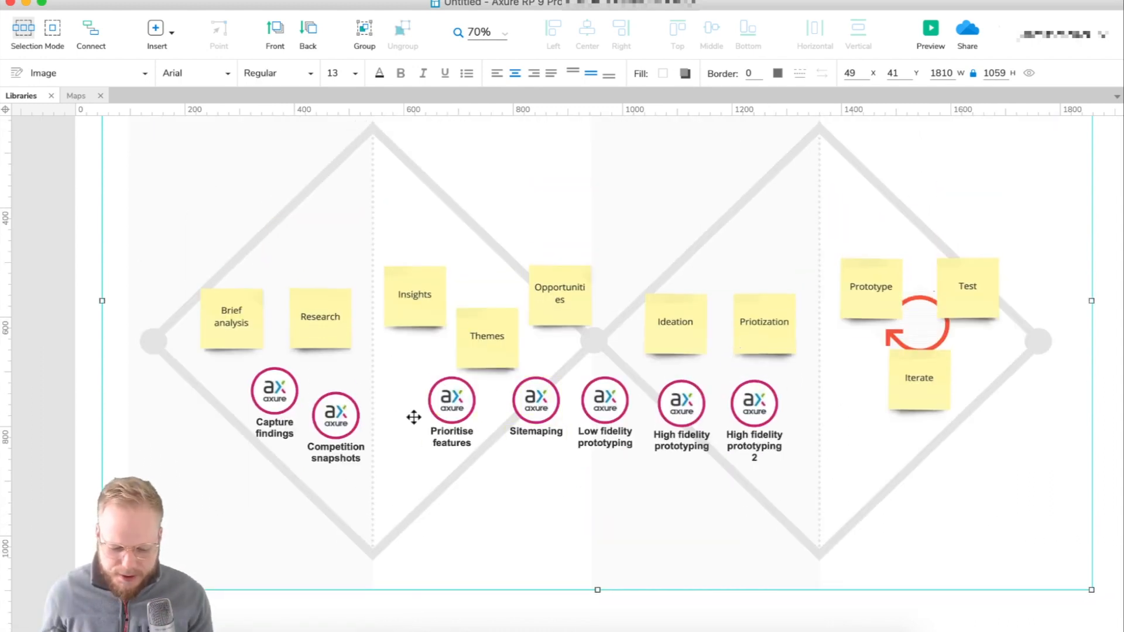
pyautogui.click(336, 414)
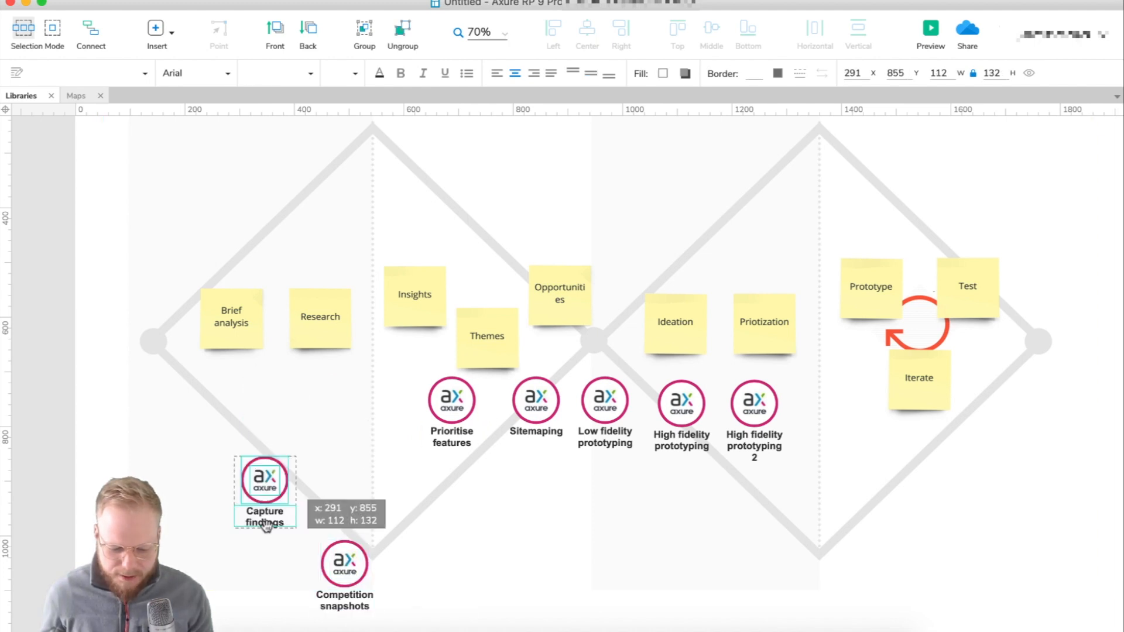
pyautogui.moveTo(265, 480); pyautogui.dragTo(270, 559)
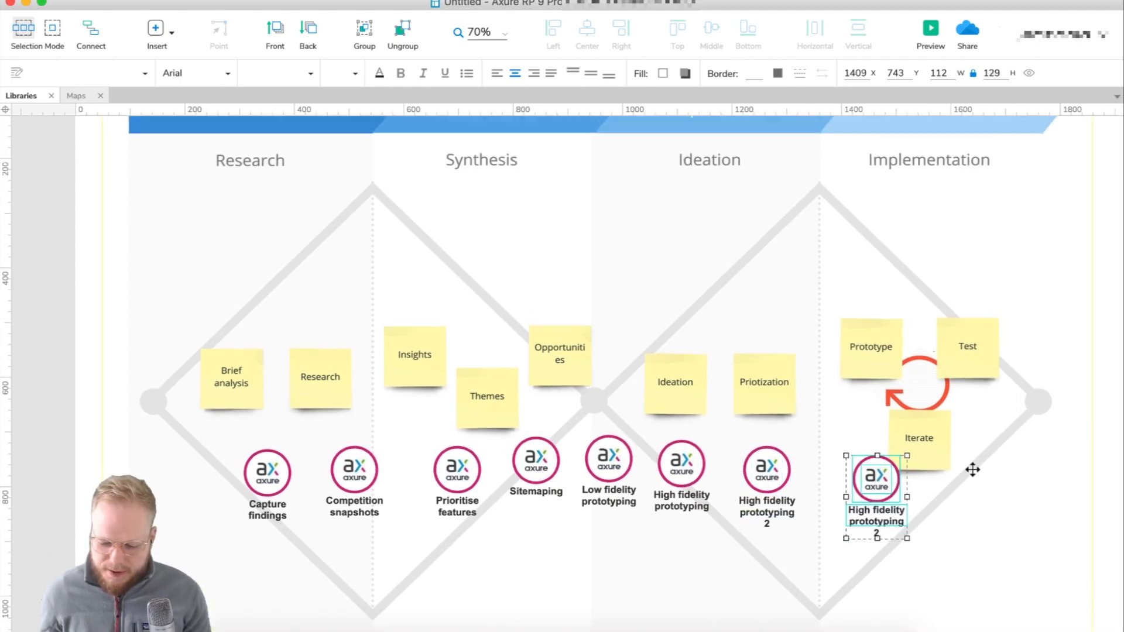
pyautogui.moveTo(576, 407)
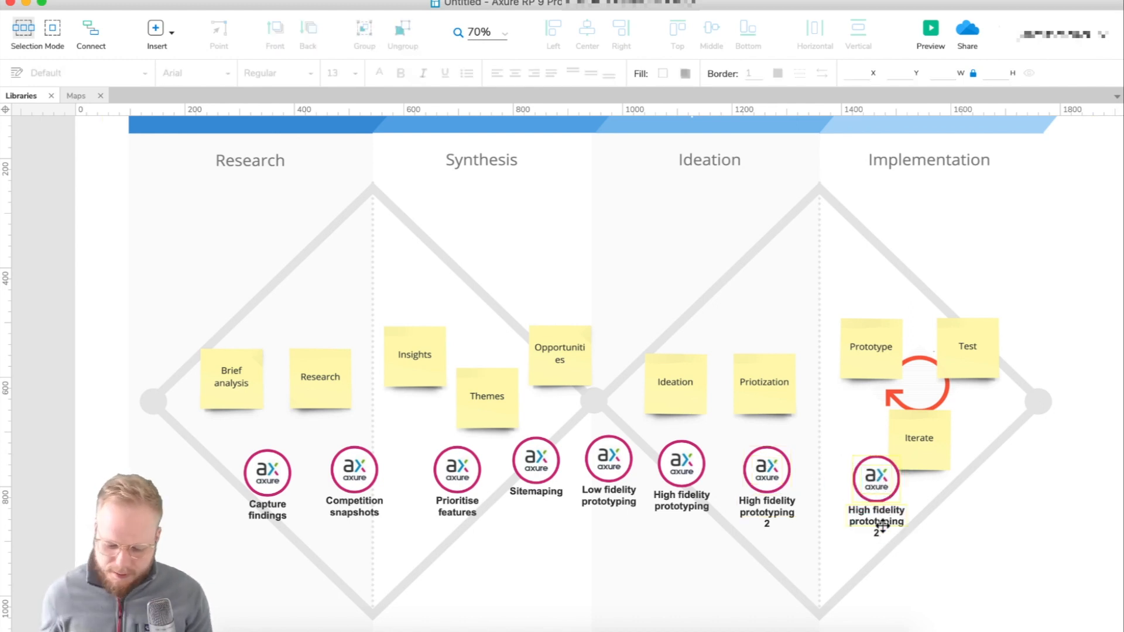
# Label the Implementation marker User testing and copy it rightward as 'Update the protot…'
pyautogui.click(876, 494)
pyautogui.write('User testing')
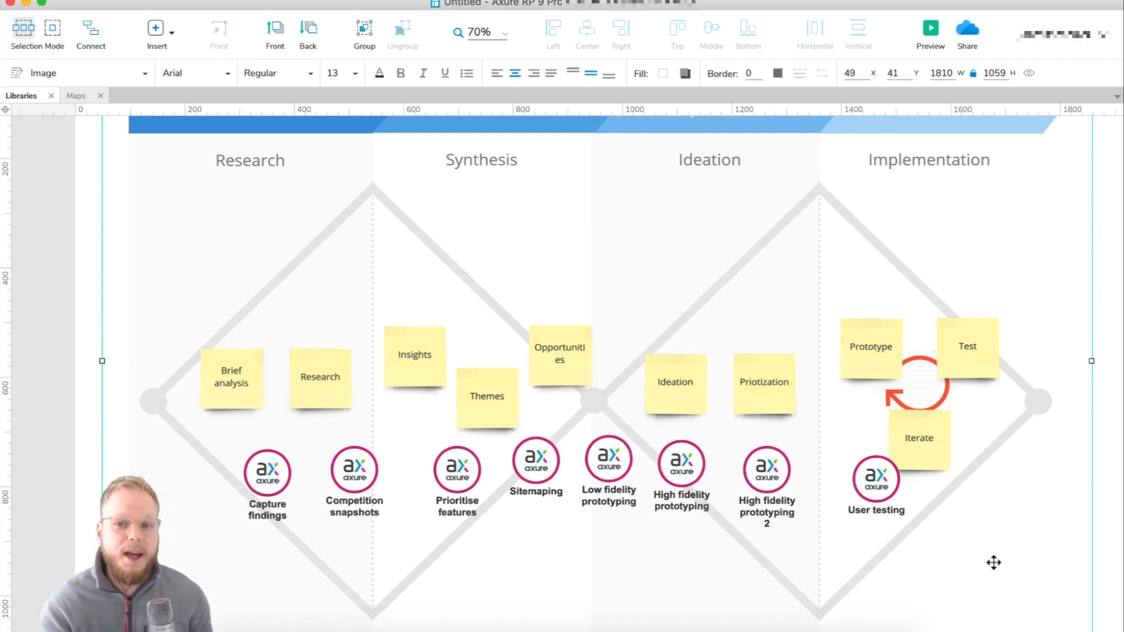
pyautogui.click(876, 476)
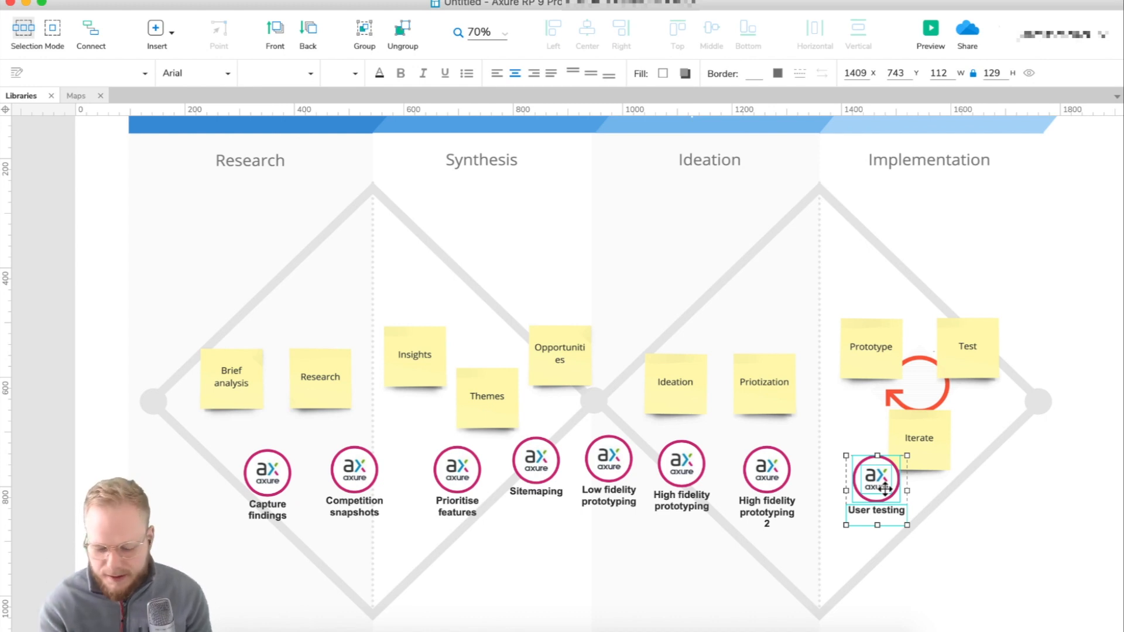
pyautogui.moveTo(875, 476); pyautogui.dragTo(975, 476)
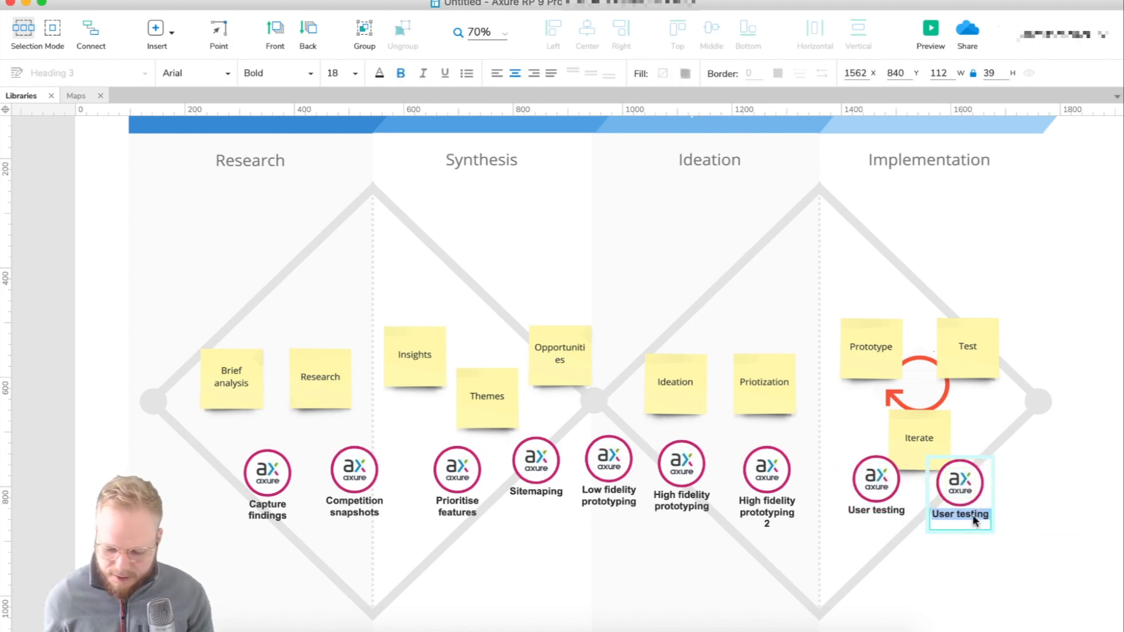
pyautogui.write('Update the protot')
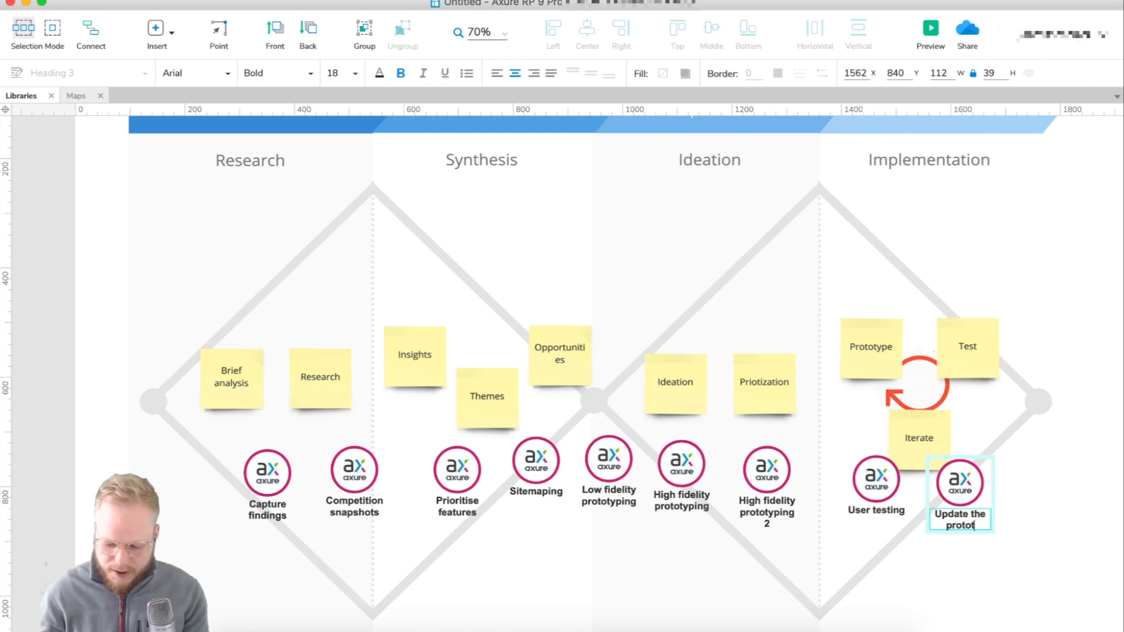